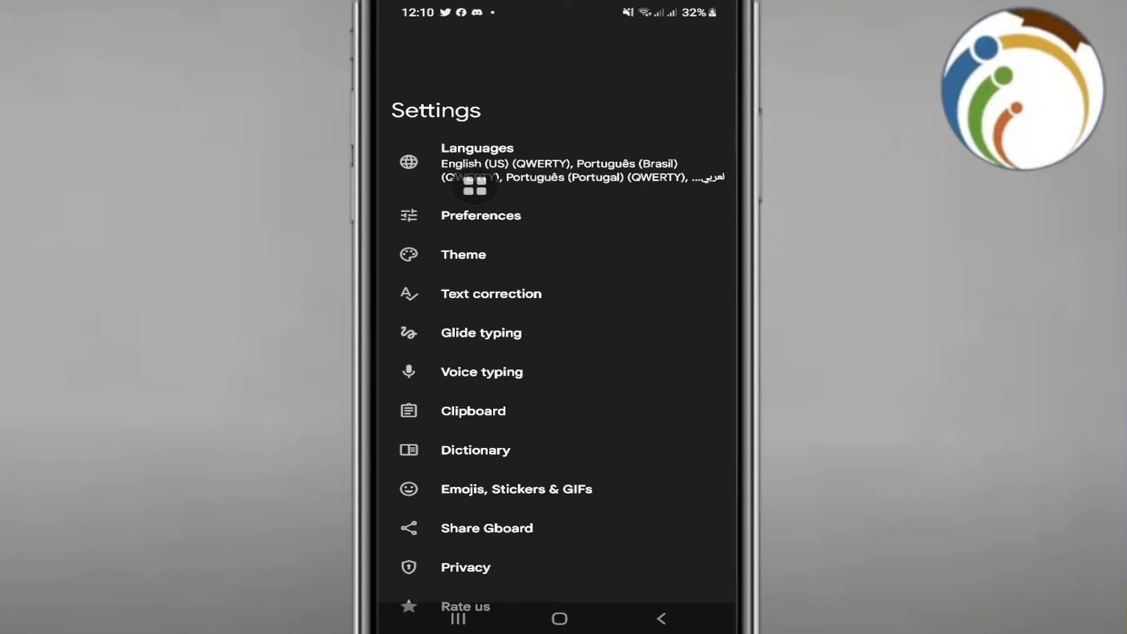
Open Gboard Preferences and scroll to the sound, haptic feedback and keypress popup options
{"action": "left_click", "coordinate": [480, 216]}
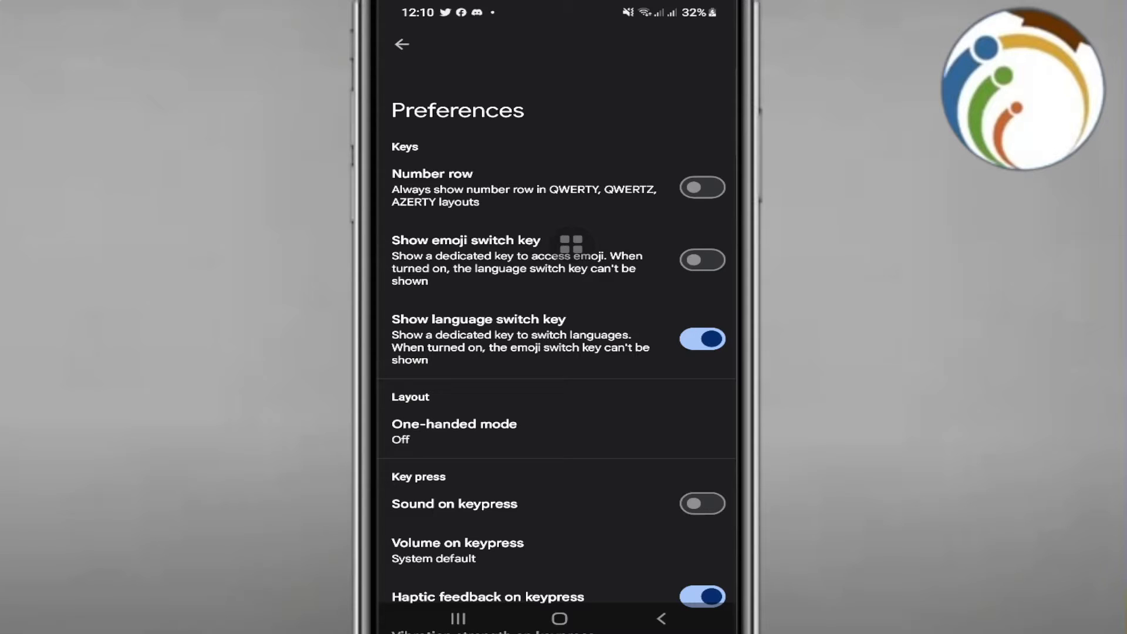
{"action": "scroll", "scroll_direction": "down", "scroll_amount": 3}
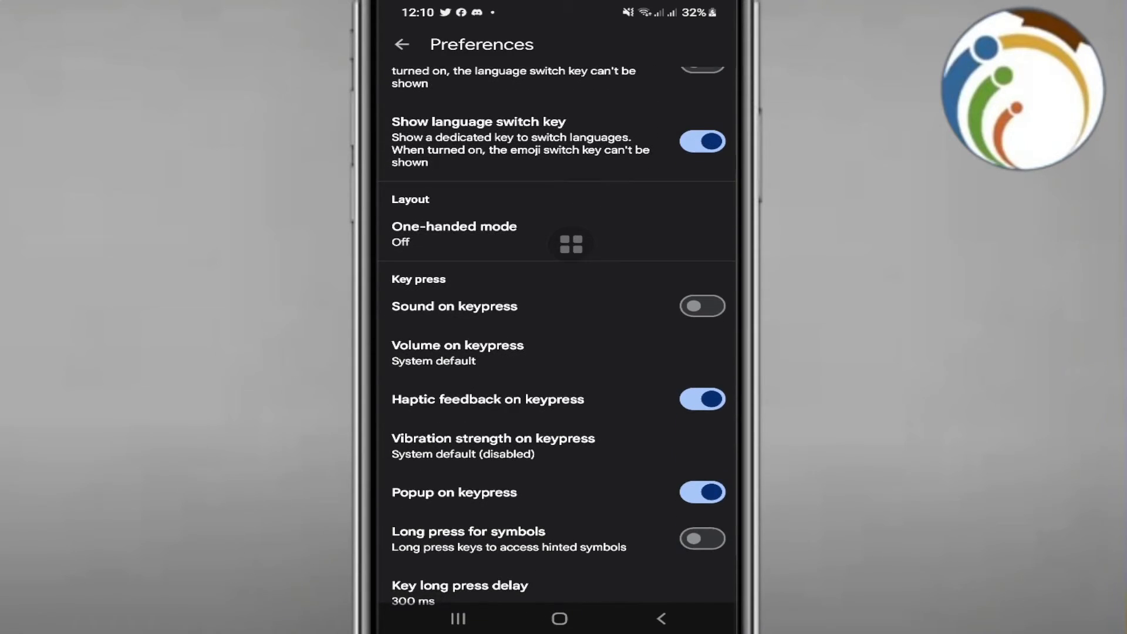
{"action": "scroll", "scroll_direction": "down", "scroll_amount": 3}
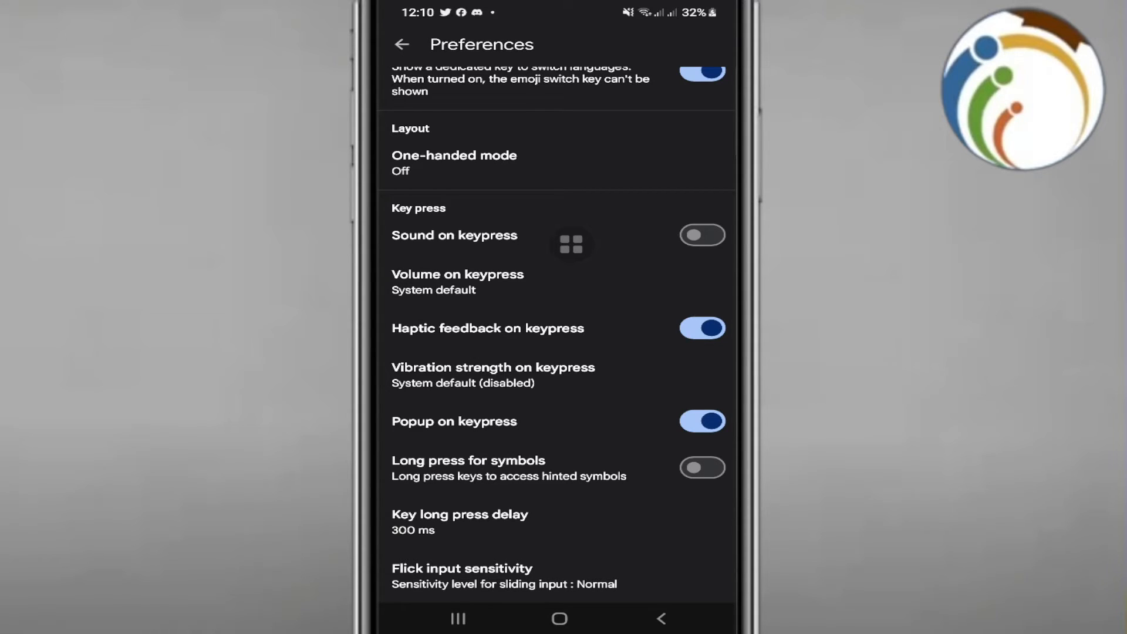
{"action": "left_click", "coordinate": [701, 234]}
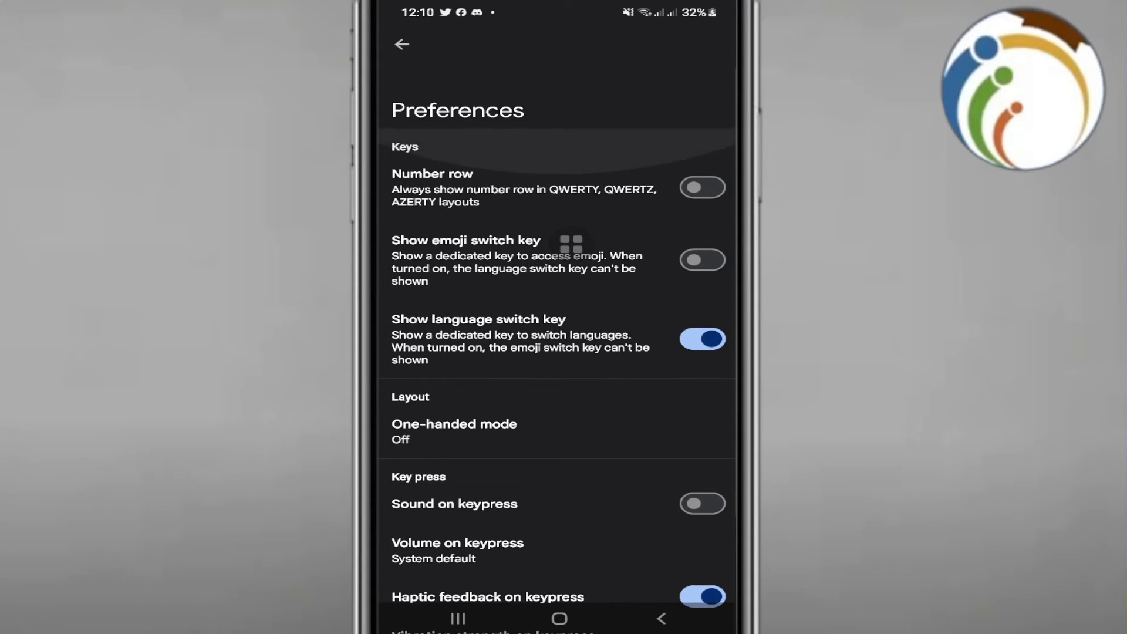
{"action": "scroll", "scroll_direction": "down", "scroll_amount": 3}
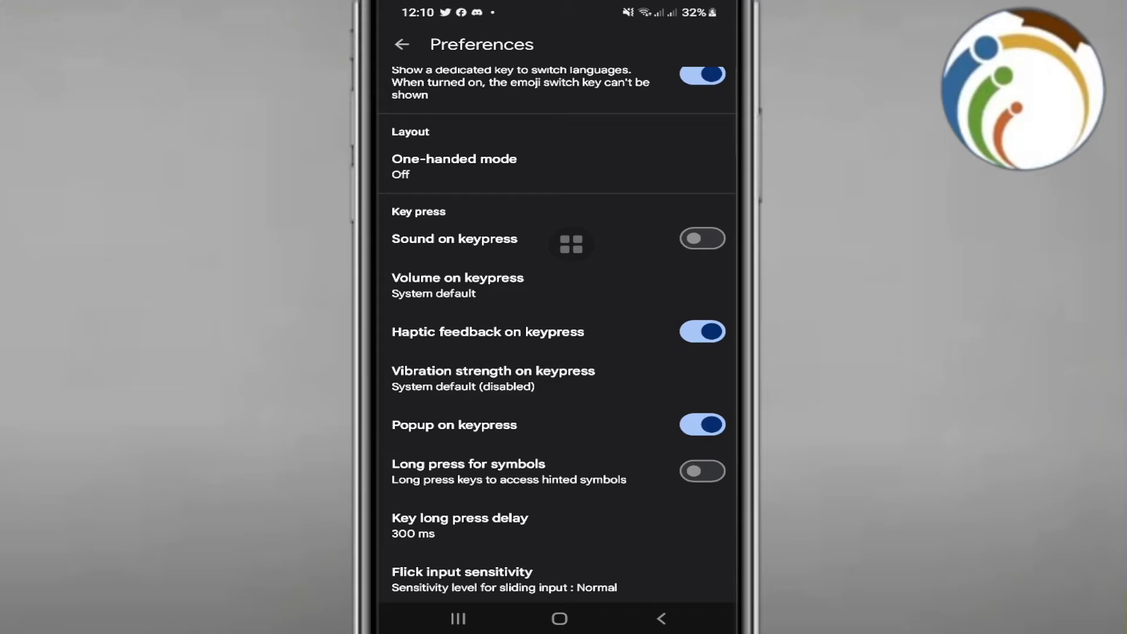
{"action": "left_click", "coordinate": [702, 471]}
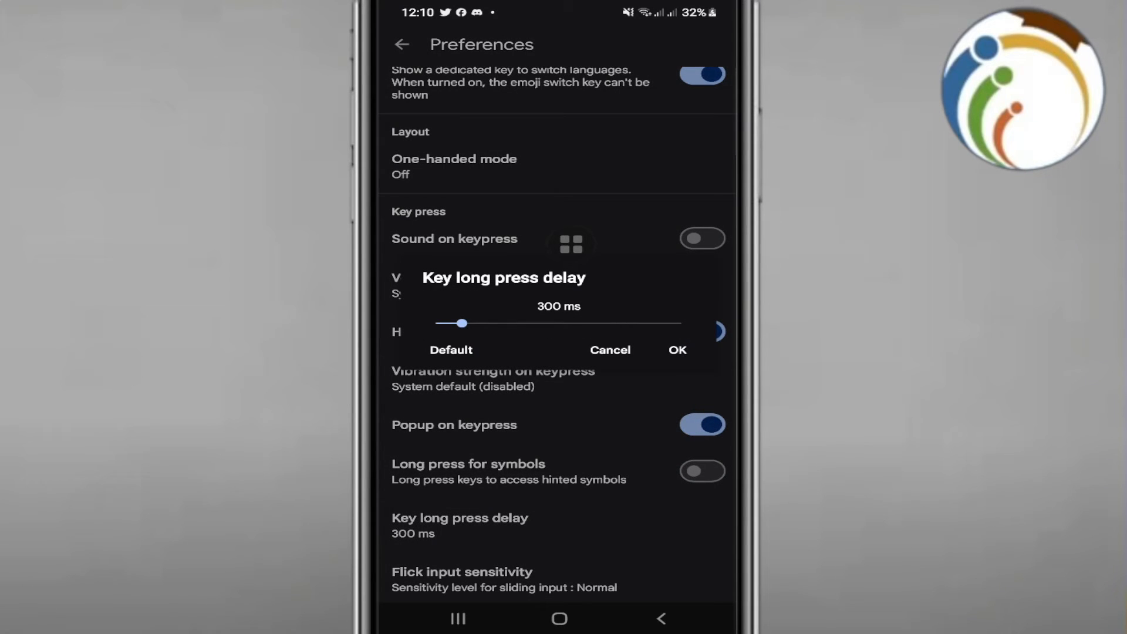
{"action": "left_click", "coordinate": [611, 350]}
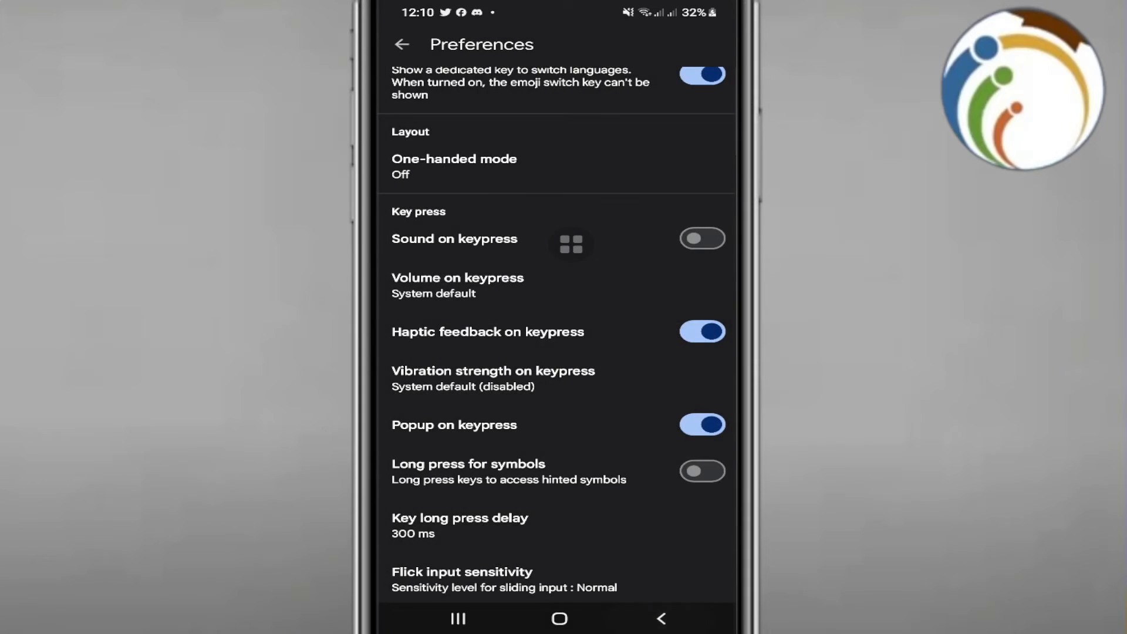
{"action": "left_click", "coordinate": [403, 43]}
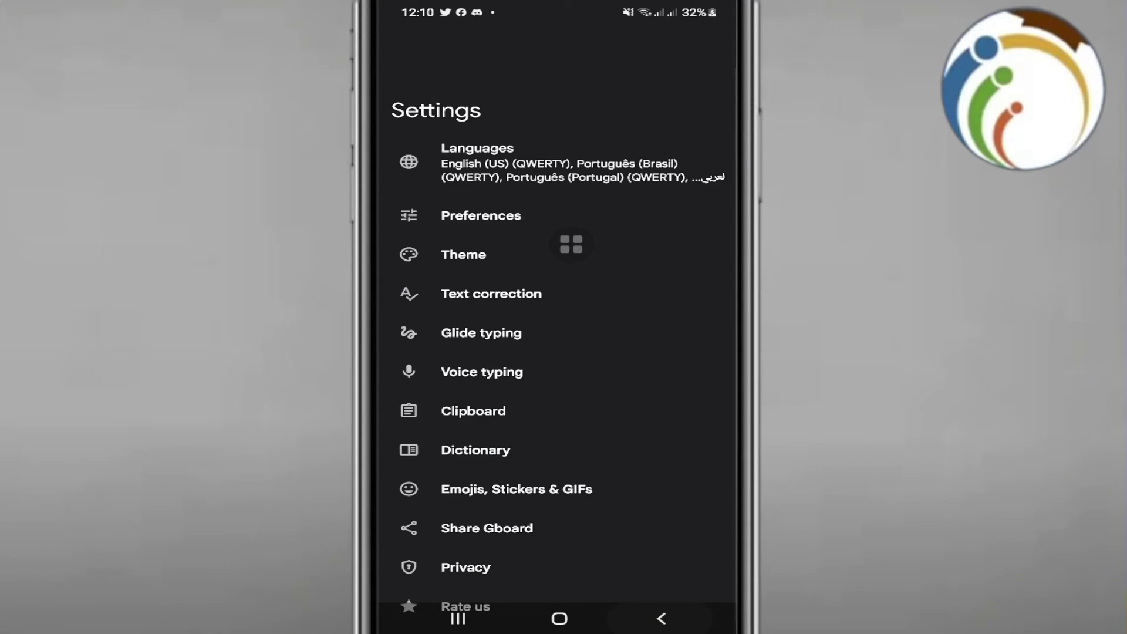
{"action": "left_click", "coordinate": [491, 294]}
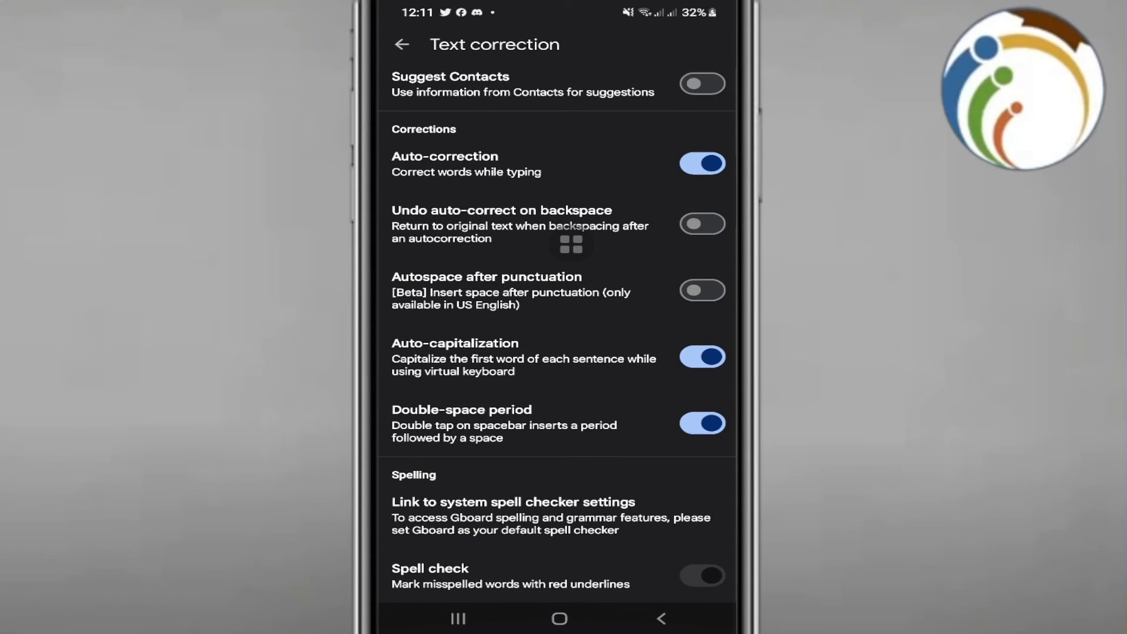
{"action": "left_click", "coordinate": [403, 44]}
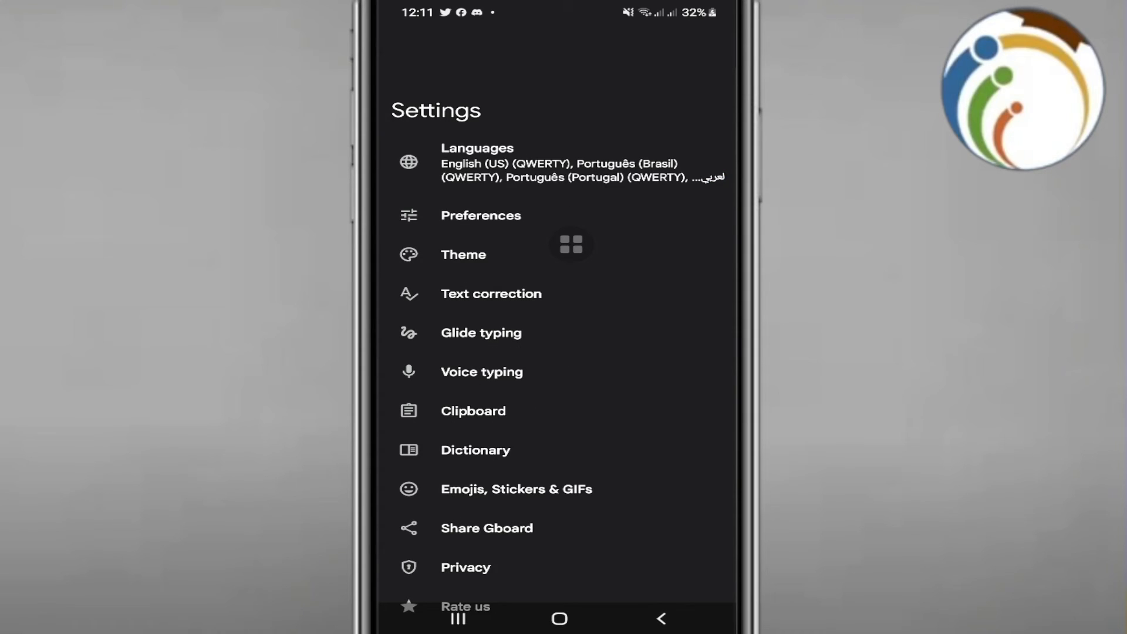
{"action": "left_click", "coordinate": [480, 216]}
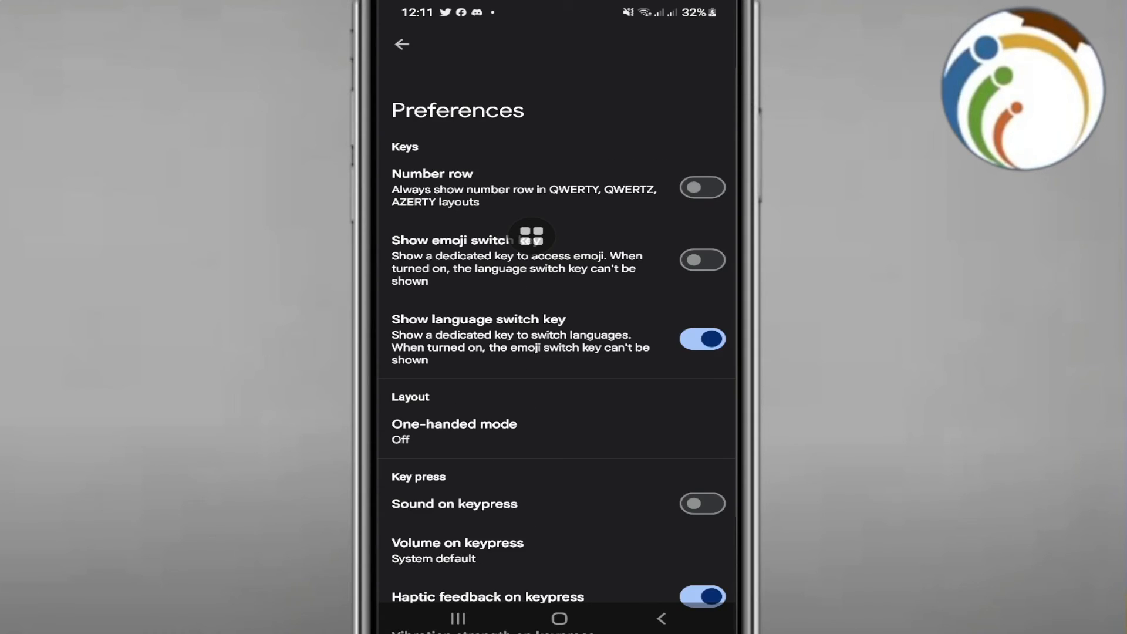
Open the Flick input sensitivity slider dialog, currently set to Normal
{"action": "scroll", "scroll_direction": "down", "scroll_amount": 3}
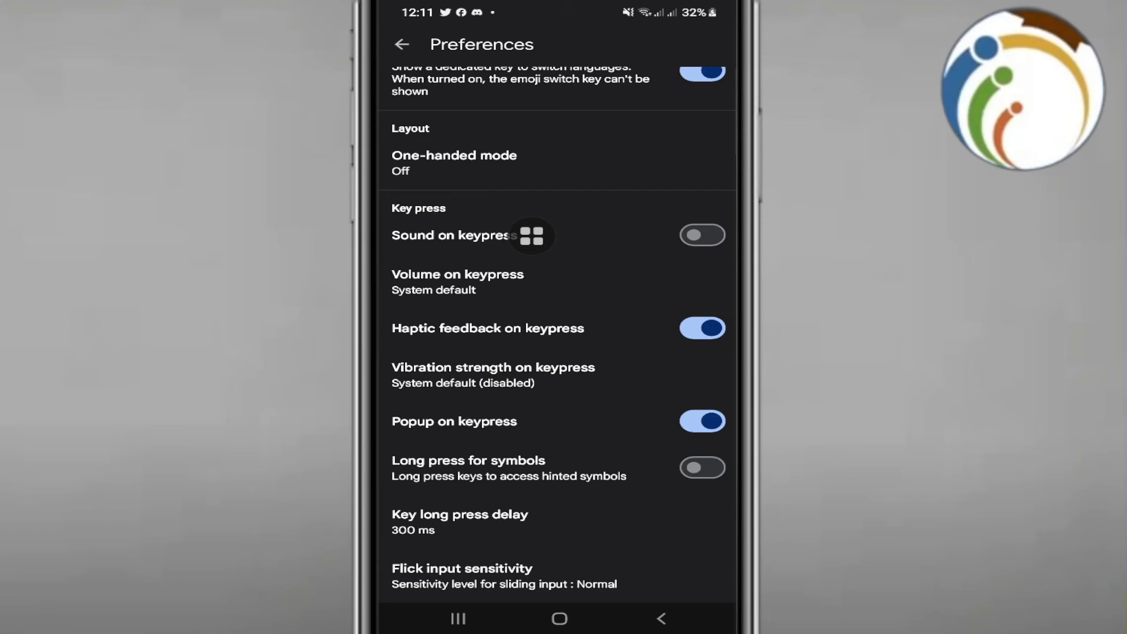
{"action": "left_click", "coordinate": [459, 569]}
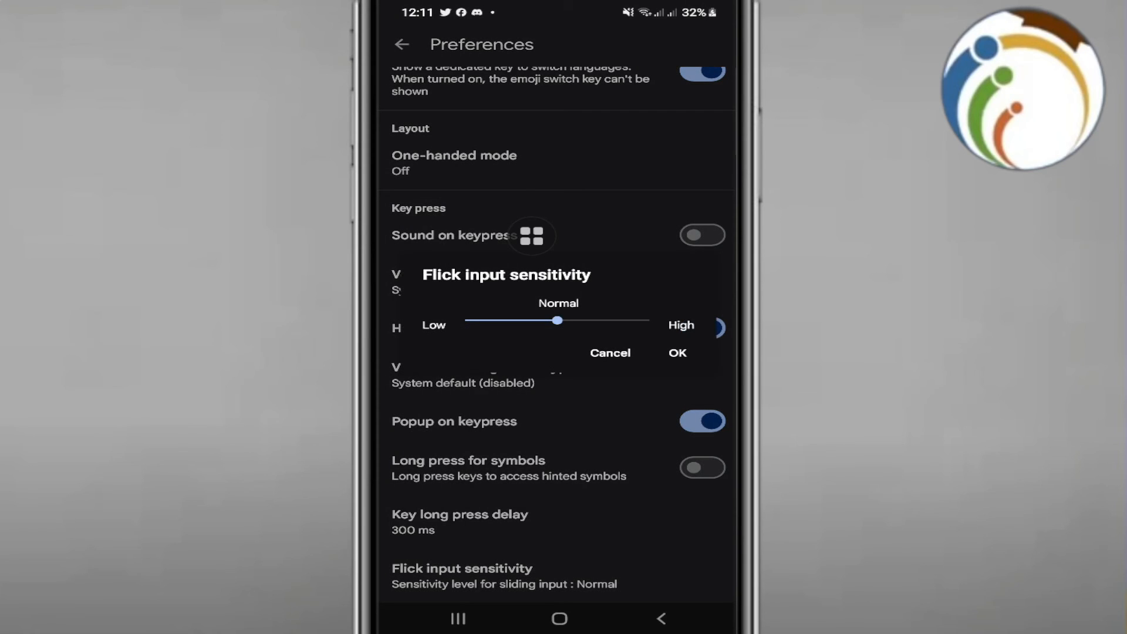